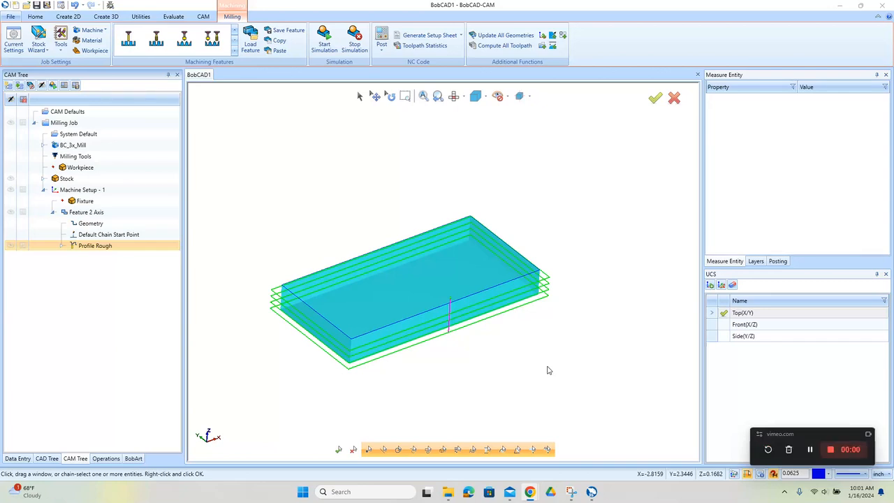
mouse_move(495, 359)
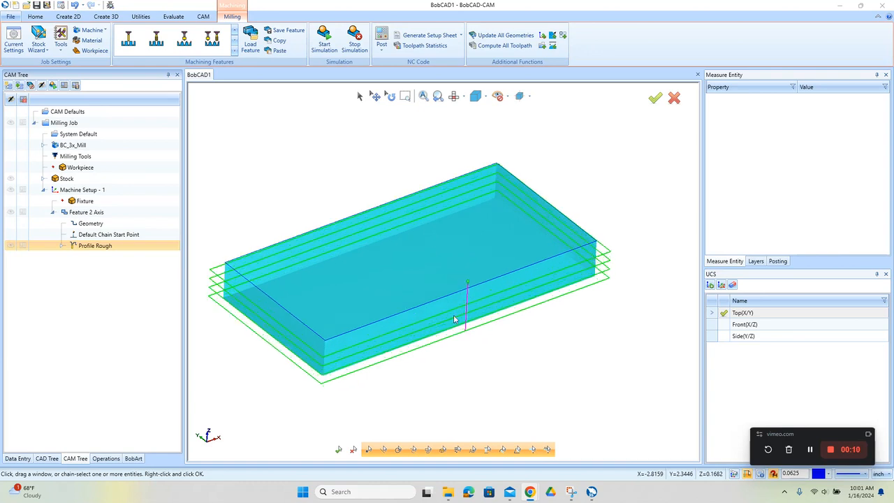
mouse_move(423, 193)
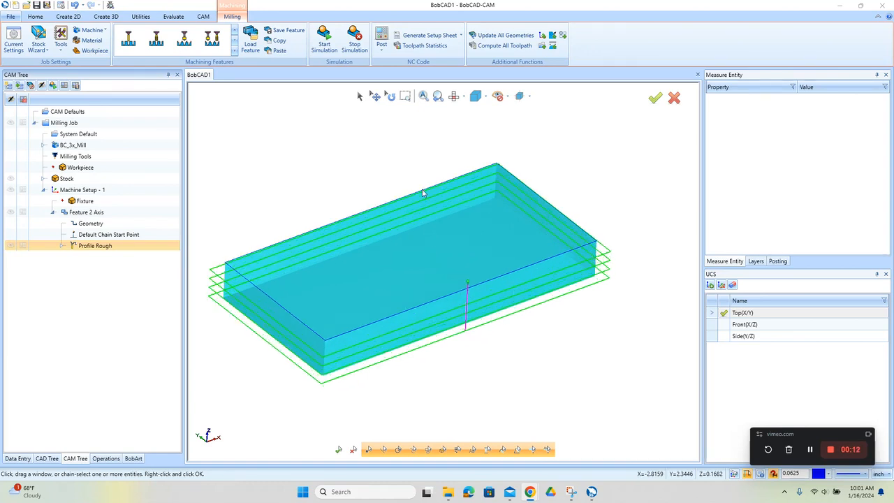
Backplot Profile Rough with a shaded tool, stepping through moves, then running to the end.
right_click(95, 245)
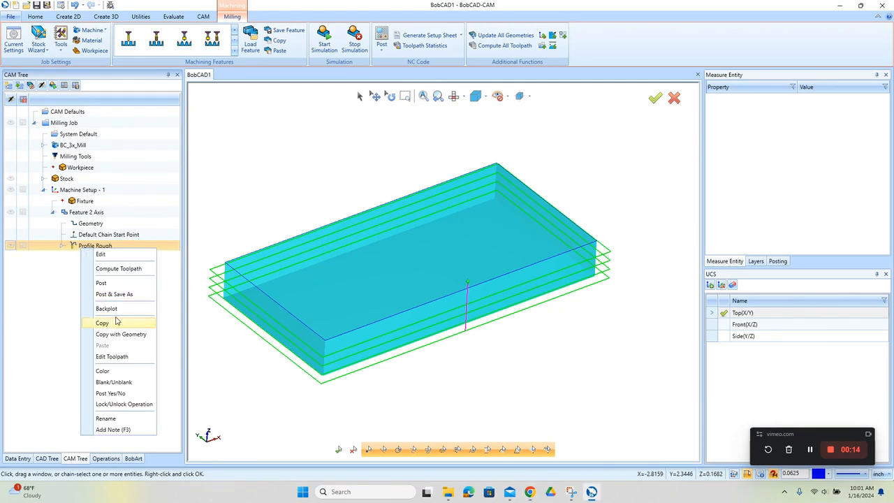
click(106, 309)
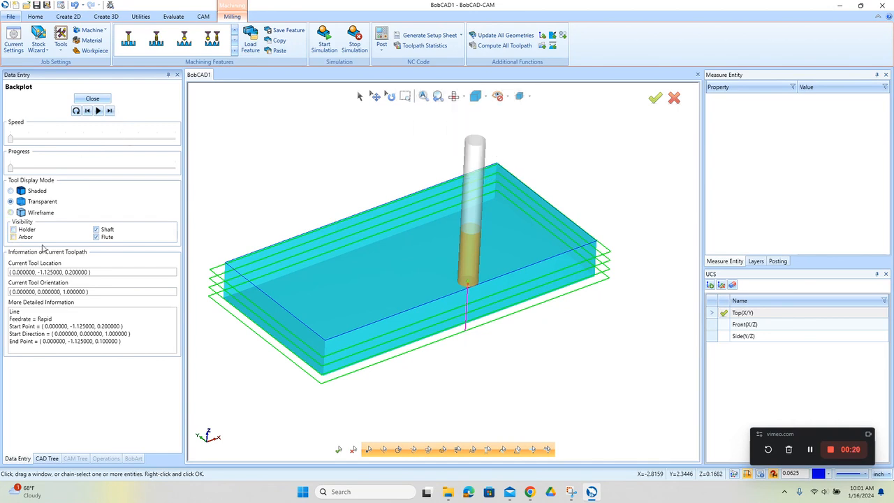
click(109, 111)
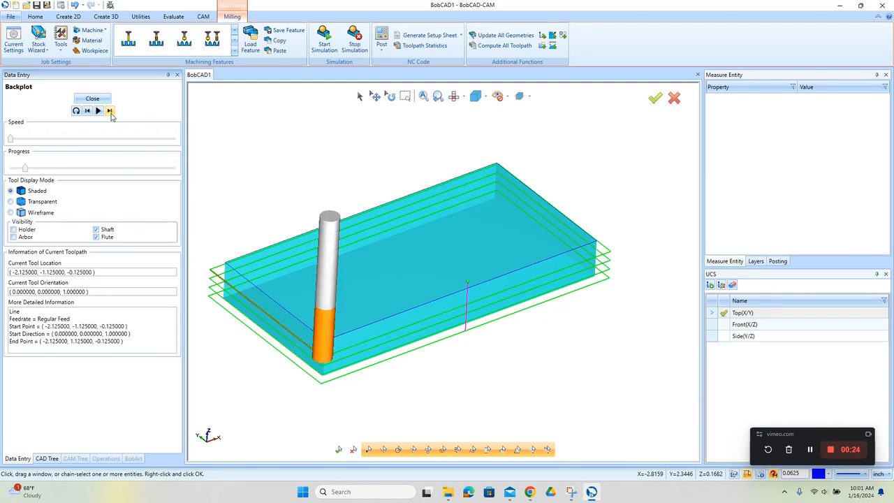
click(110, 110)
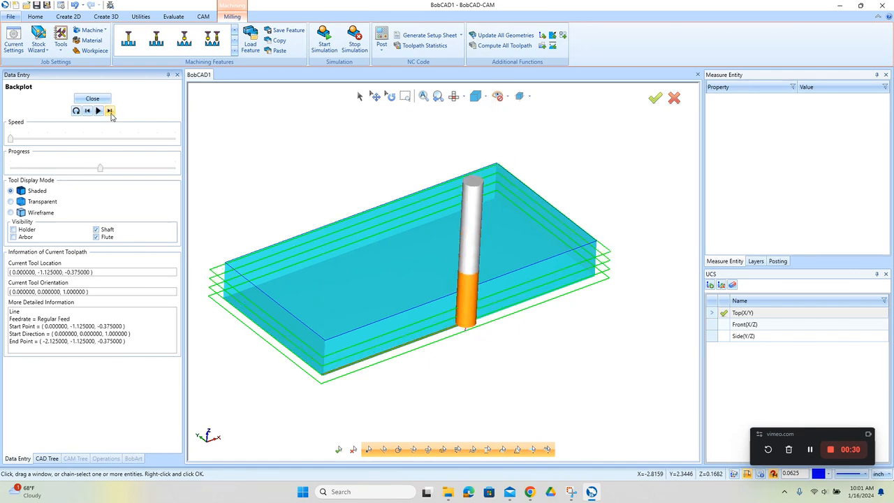
click(109, 110)
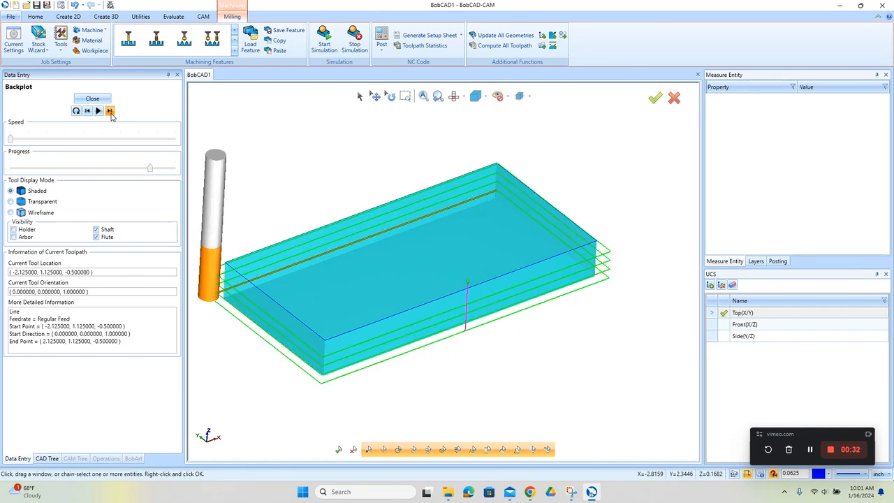
click(98, 110)
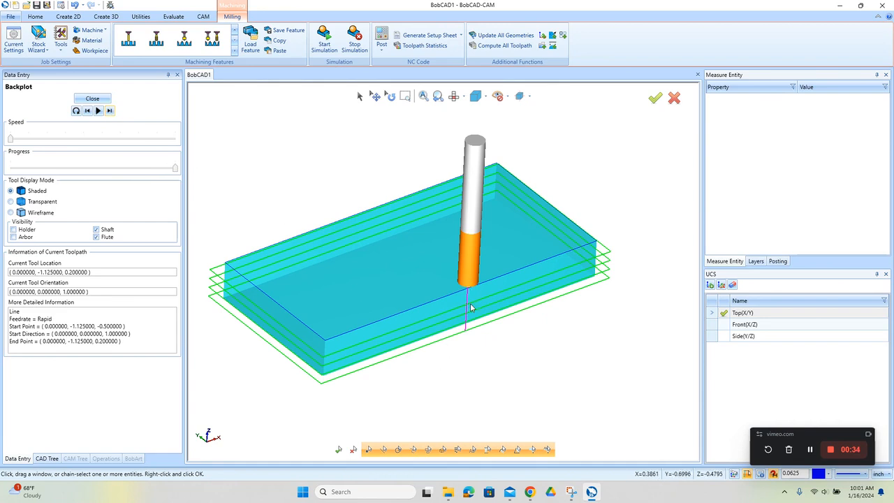
mouse_move(470, 283)
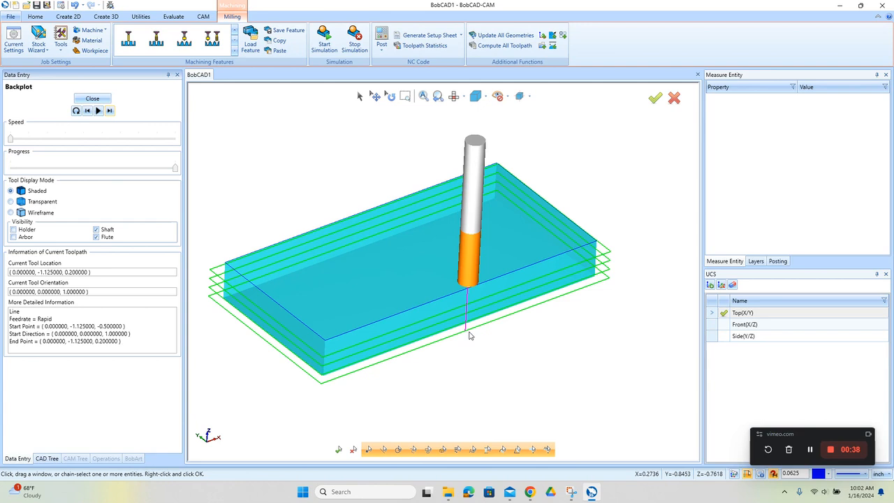
mouse_move(487, 327)
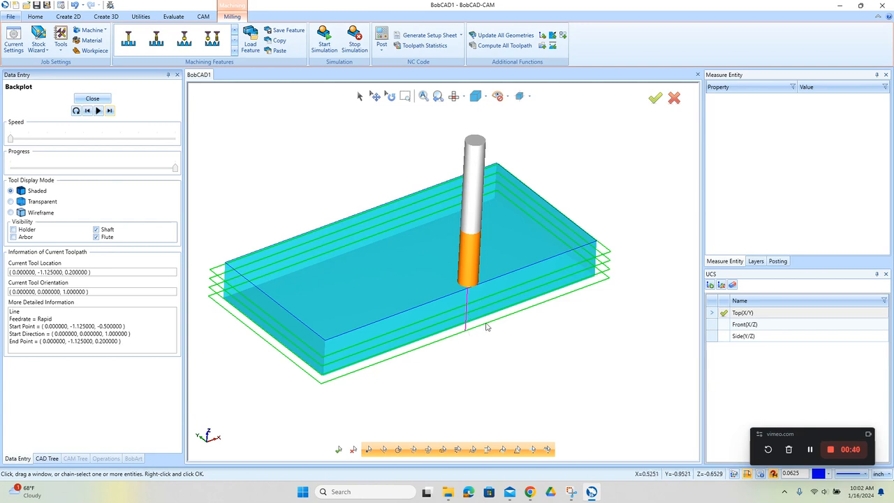
mouse_move(480, 305)
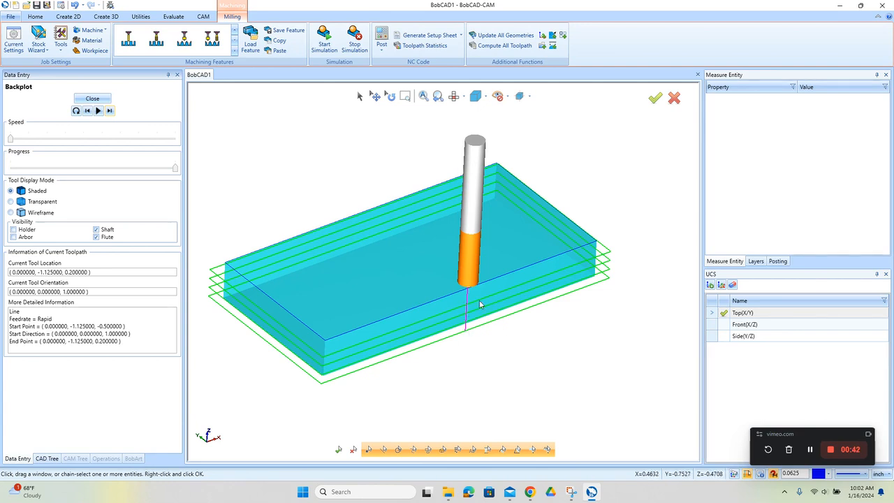
mouse_move(457, 313)
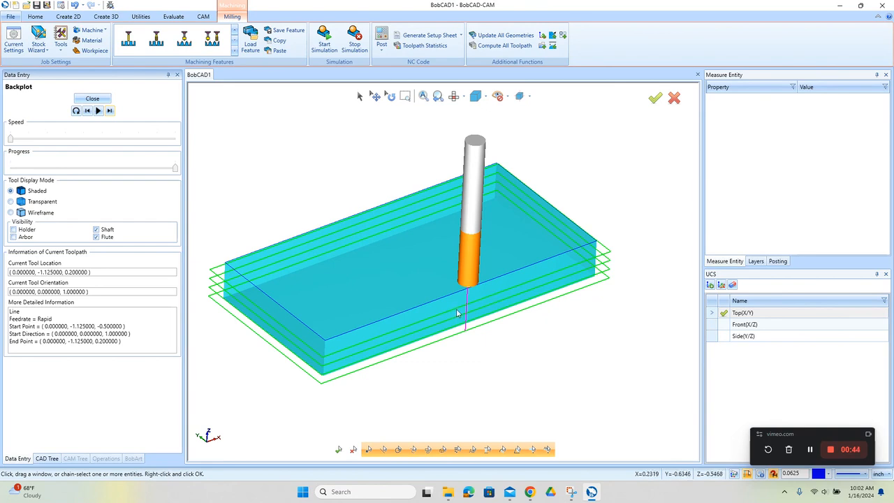
mouse_move(468, 308)
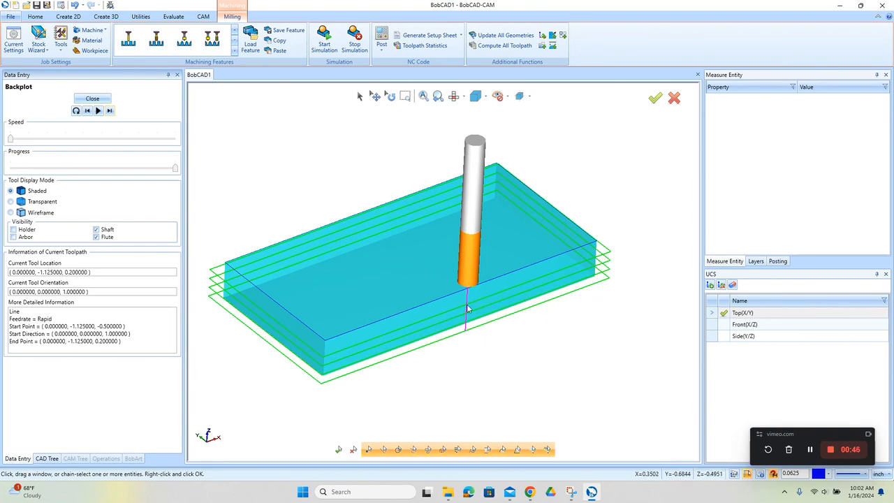
mouse_move(500, 306)
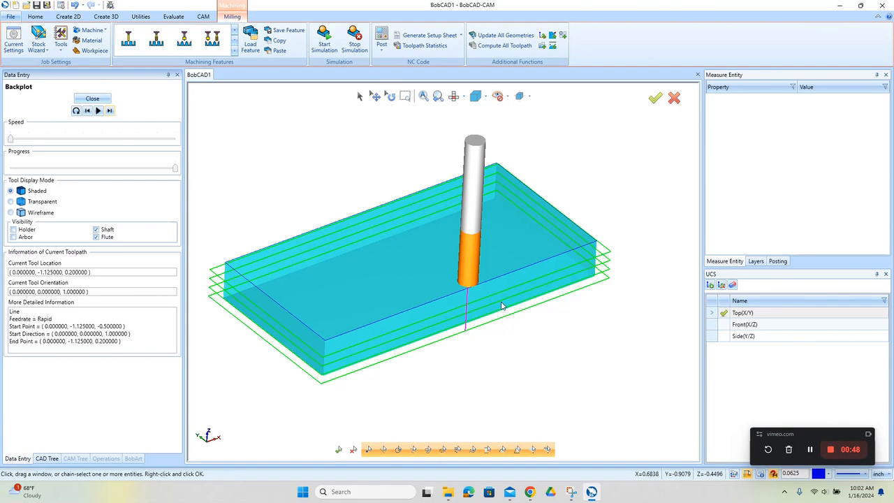
mouse_move(442, 288)
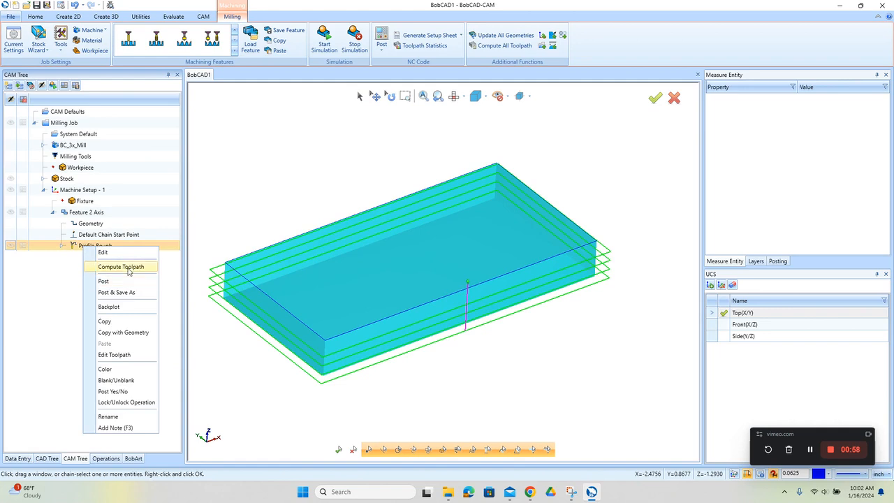
Recompute the Profile Rough toolpath from the CAM Tree.
click(121, 266)
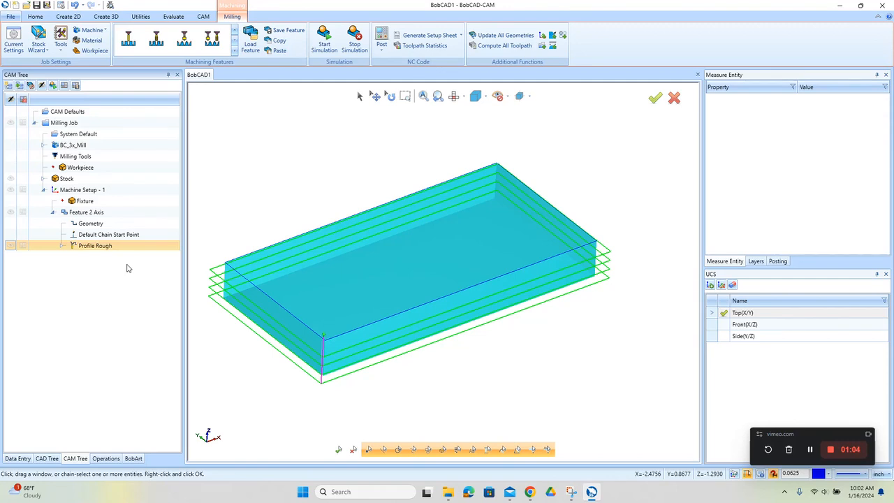
mouse_move(121, 269)
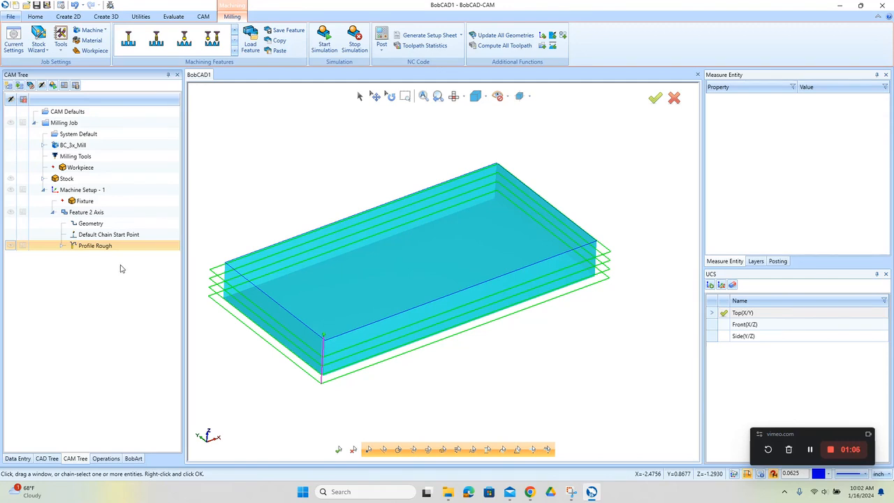
Change Profile Rough entry to a vertical plunge at the front-left corner and recompute.
double_click(95, 245)
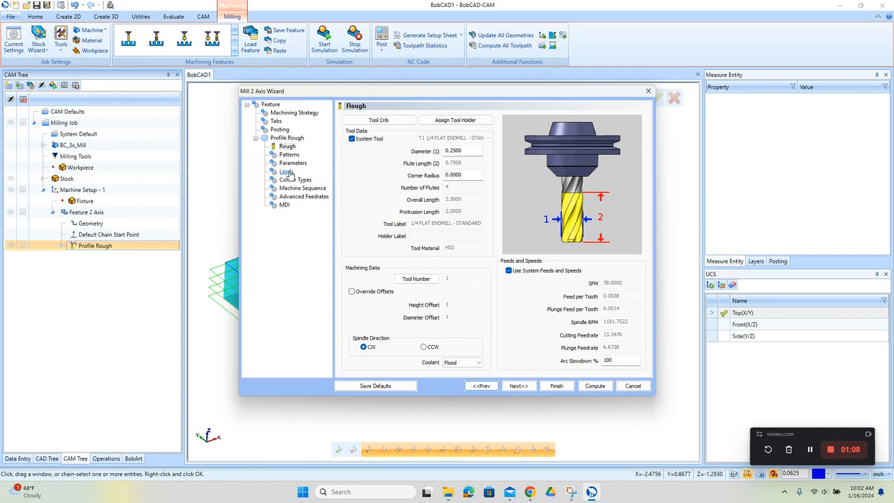
click(286, 171)
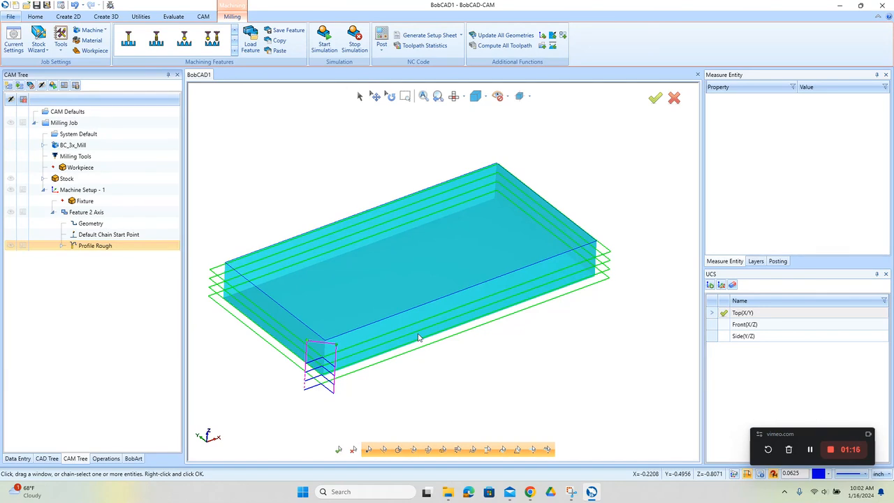
double_click(95, 245)
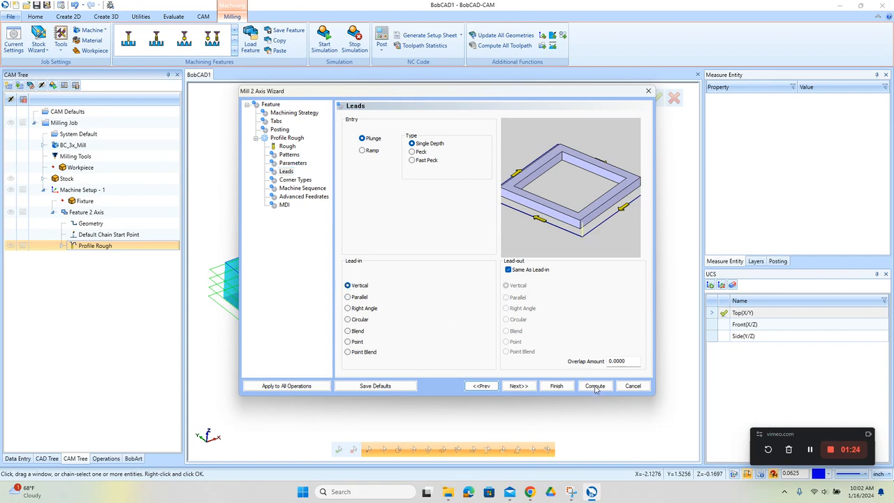
click(594, 386)
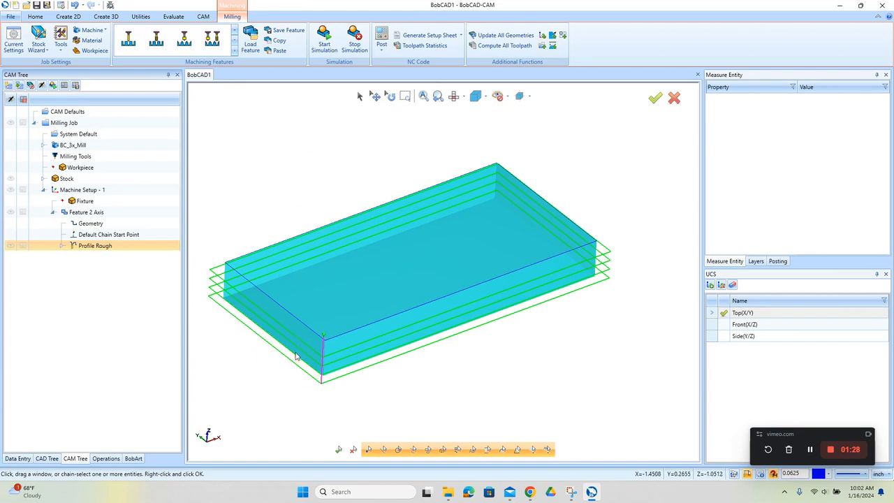
mouse_move(297, 341)
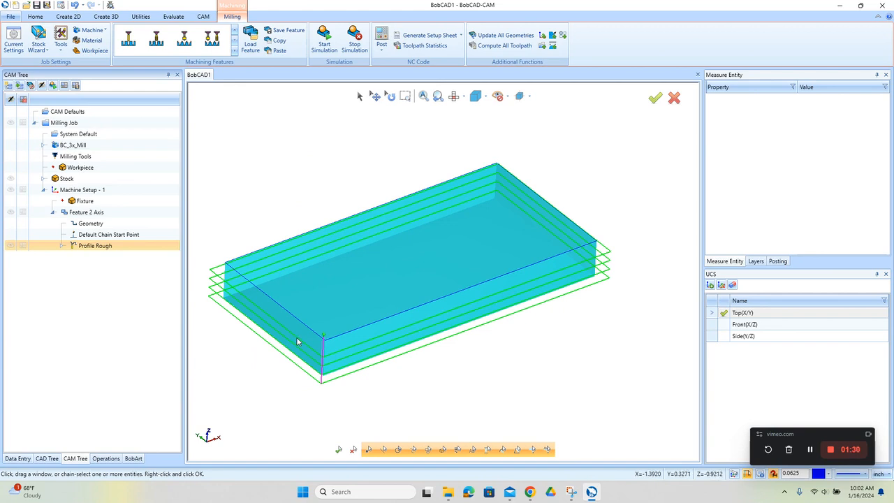
mouse_move(296, 358)
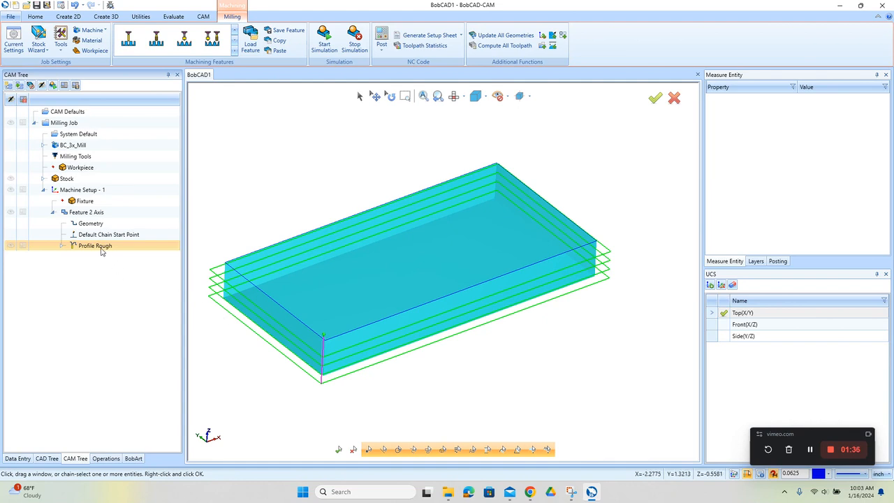
Switch Profile Rough to Contour Ramping with a 0.05 depth of cut.
double_click(95, 245)
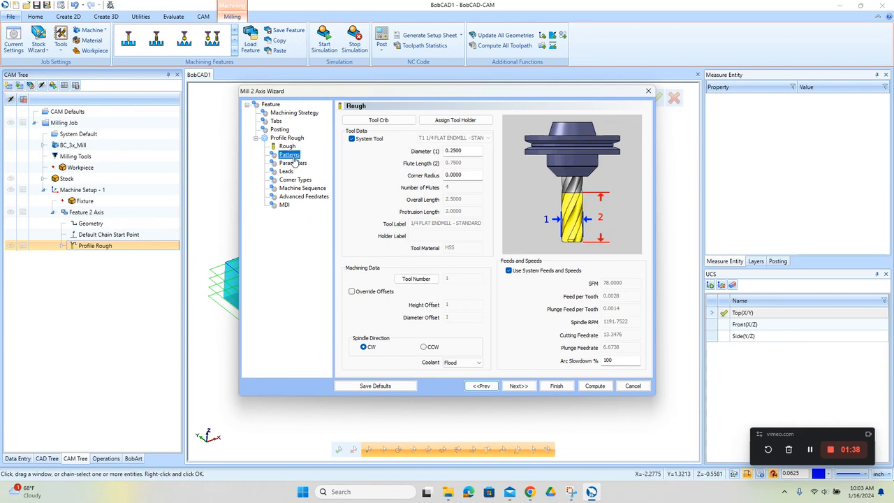
click(289, 154)
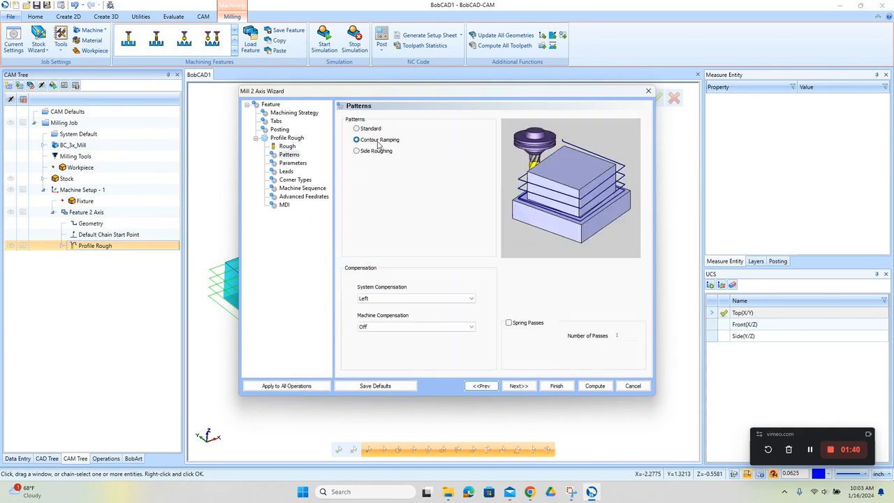
click(293, 162)
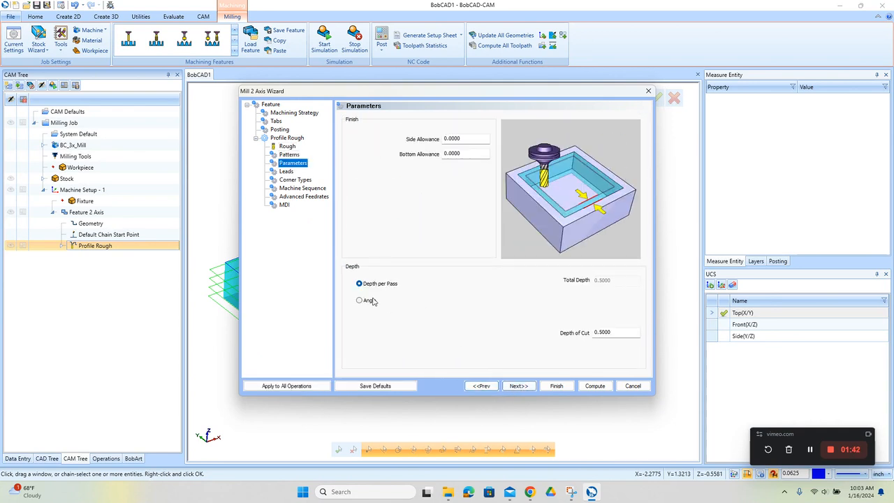
click(614, 331)
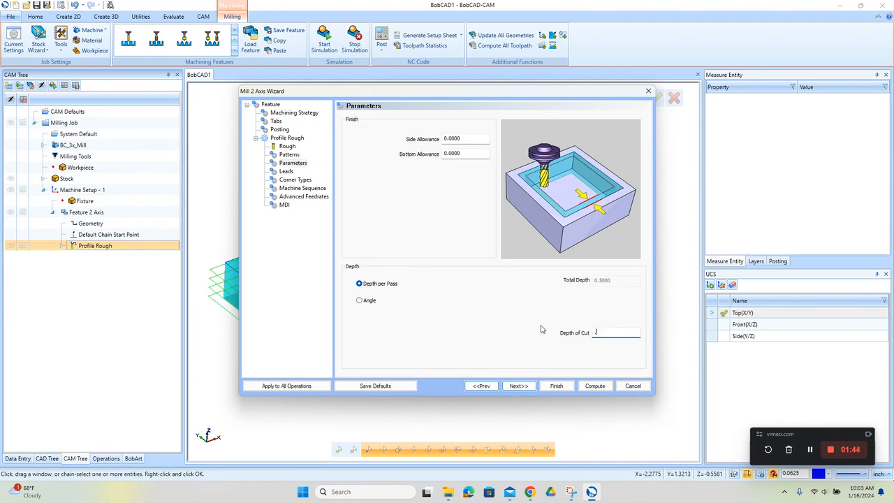
text(.05)
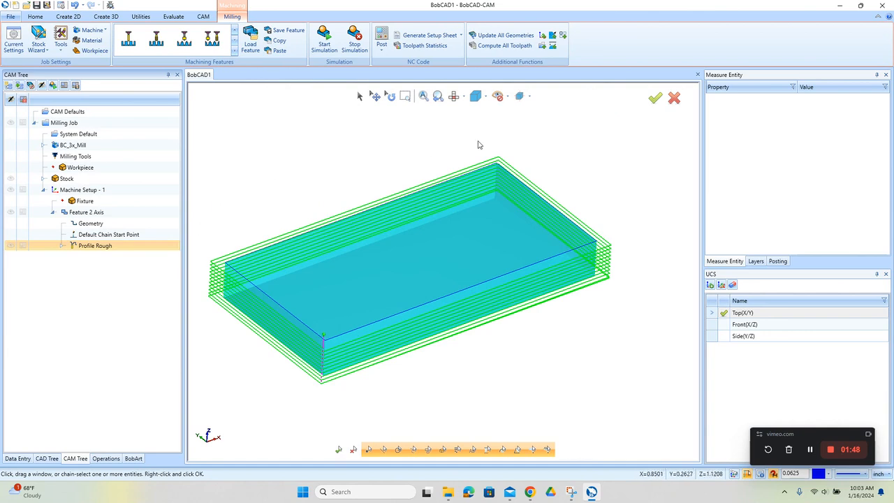
mouse_move(356, 355)
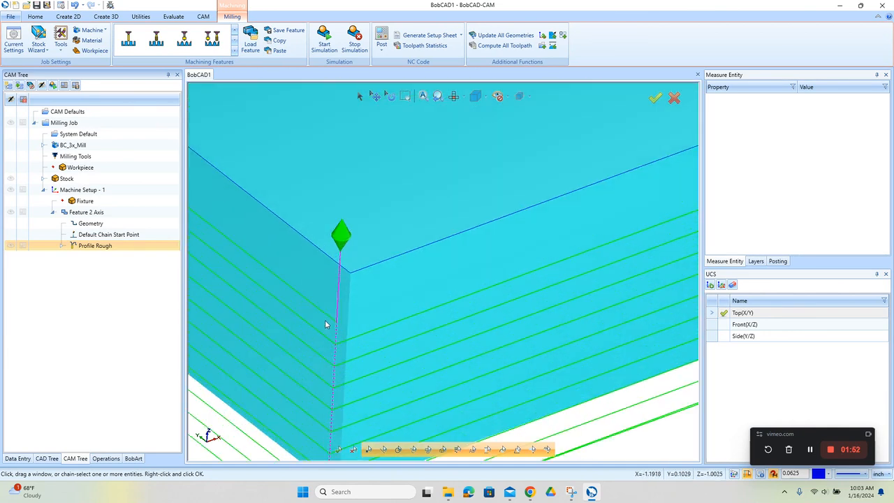
mouse_move(450, 329)
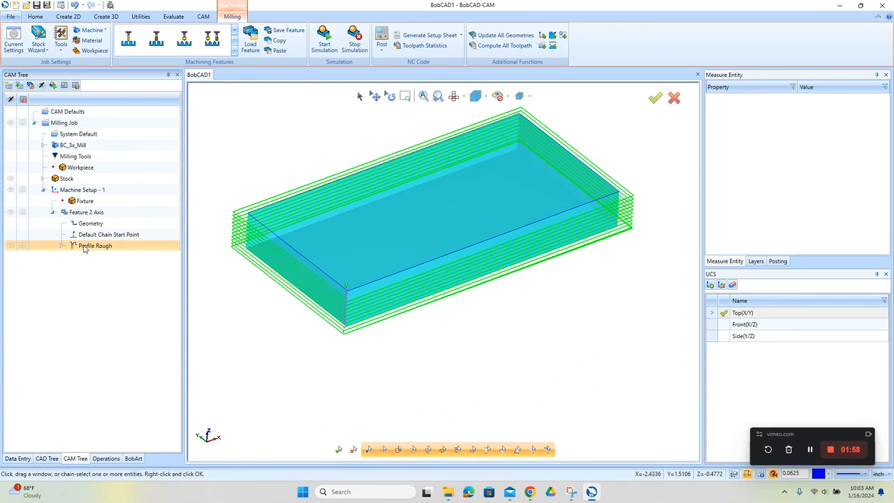
Set Profile Rough back to the Standard pattern and recompute.
double_click(95, 245)
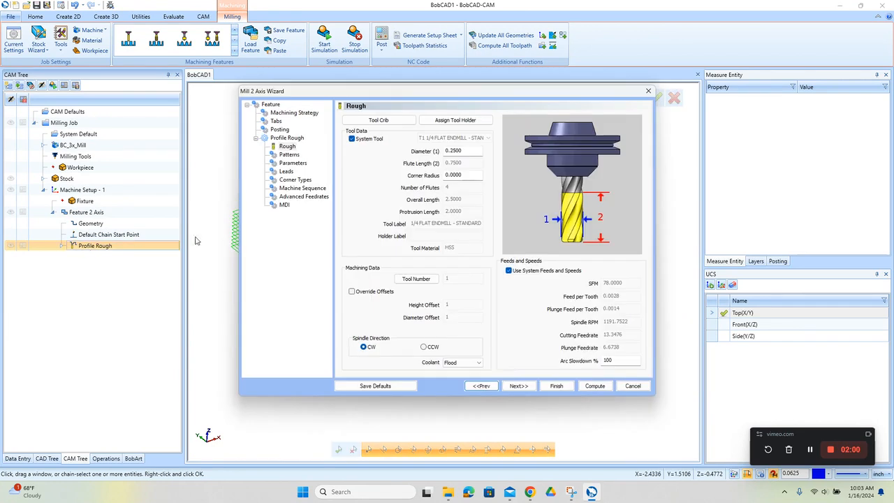
click(289, 154)
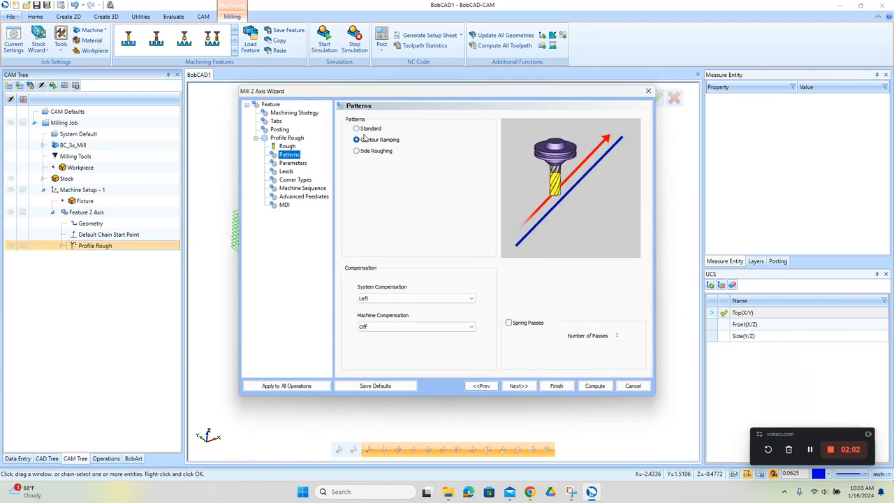
click(356, 128)
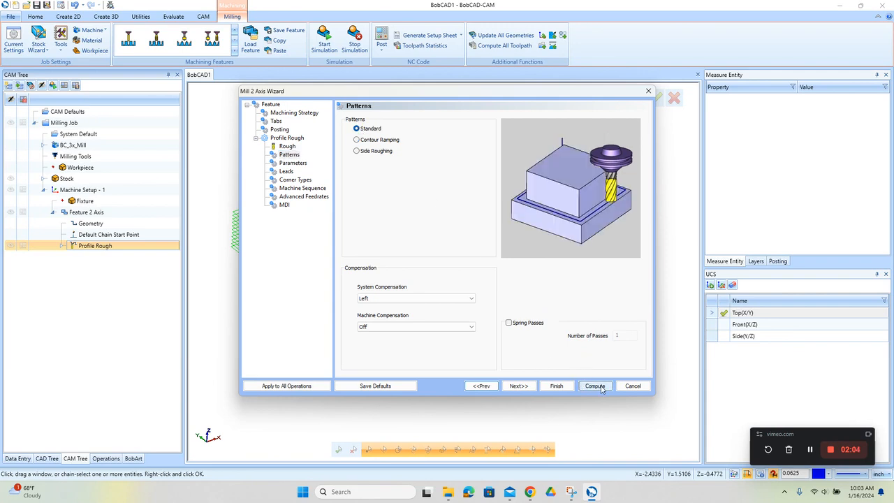
click(594, 385)
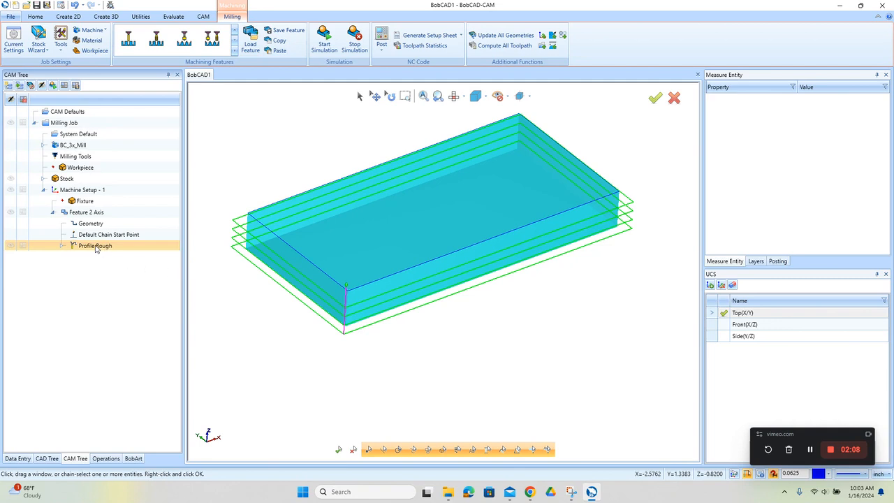
Enter a 0.015 side allowance in the Profile Rough parameters.
double_click(96, 246)
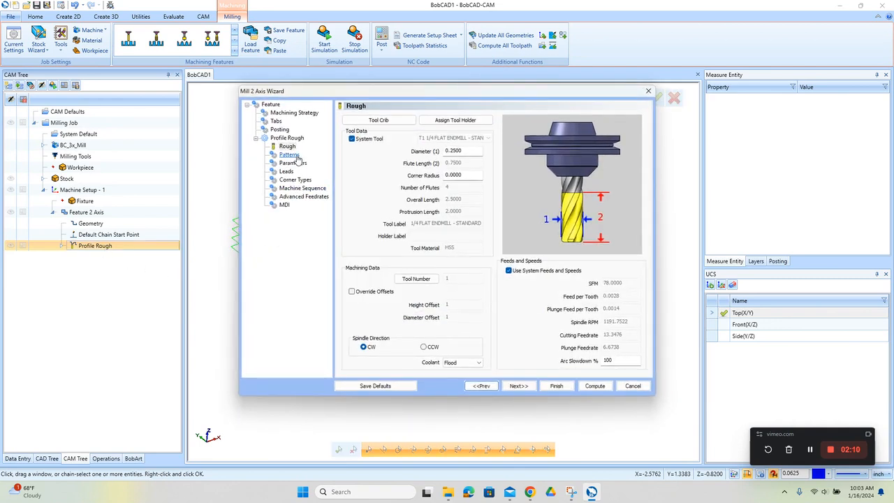
click(290, 162)
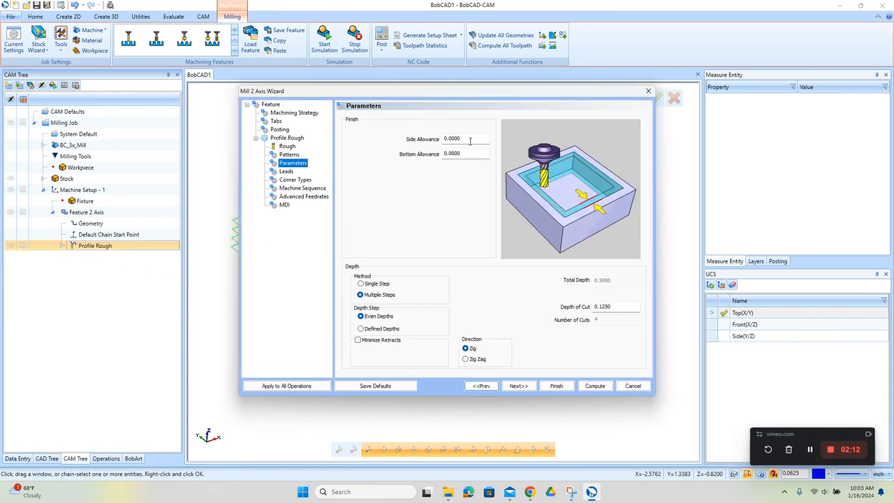
text(.015)
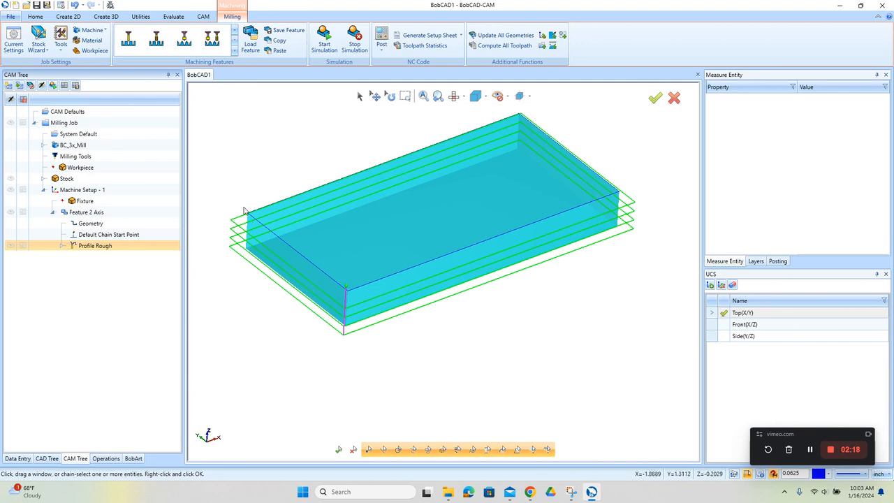
mouse_move(354, 313)
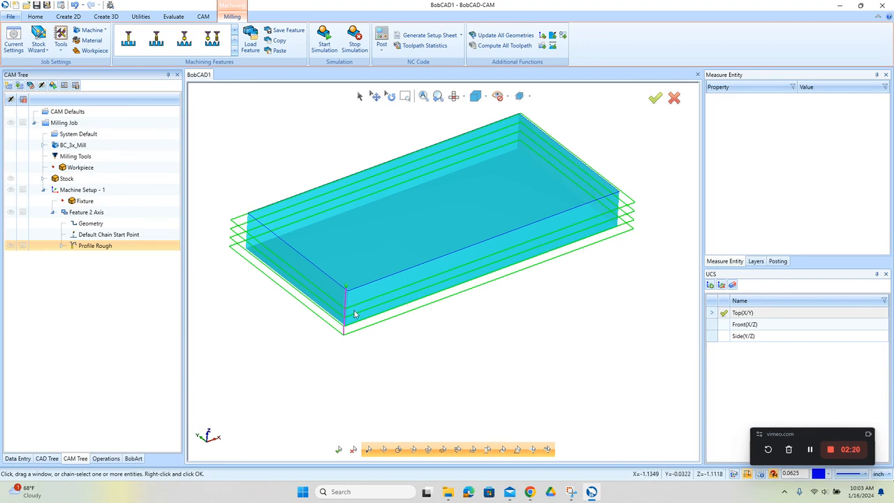
mouse_move(236, 267)
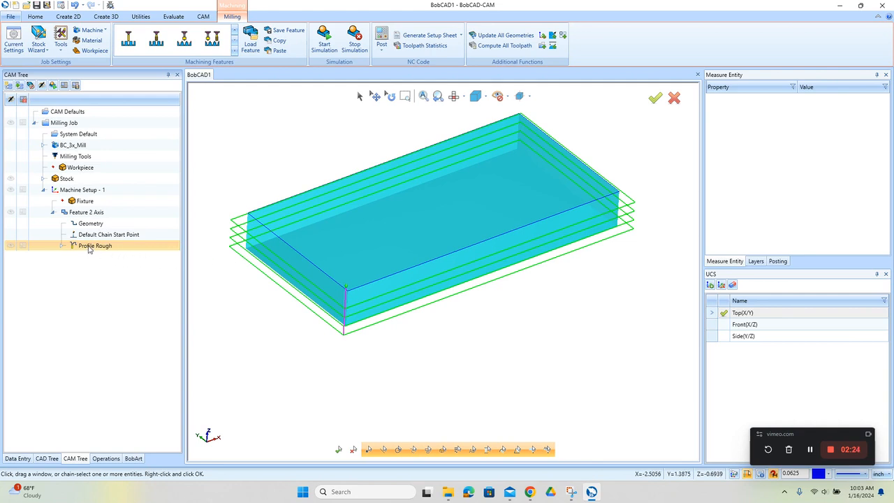
Recompute Profile Rough from its Parameters page, leaving a single contour at the base.
double_click(94, 245)
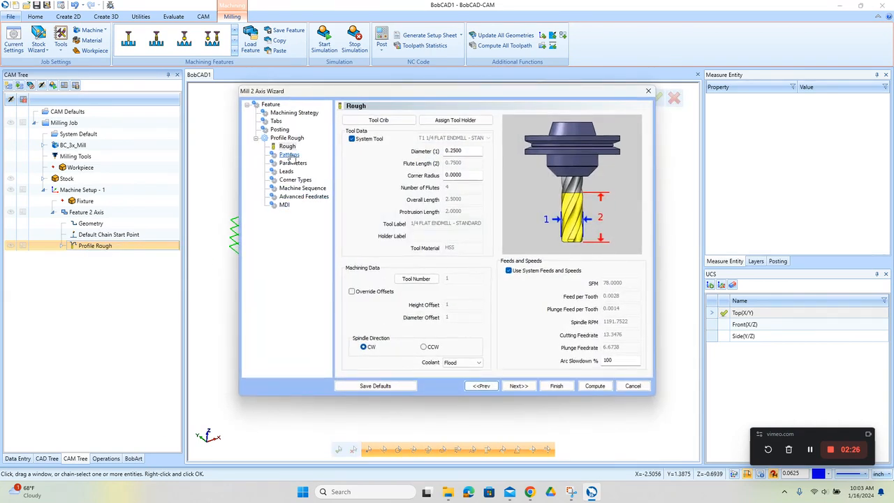
click(292, 163)
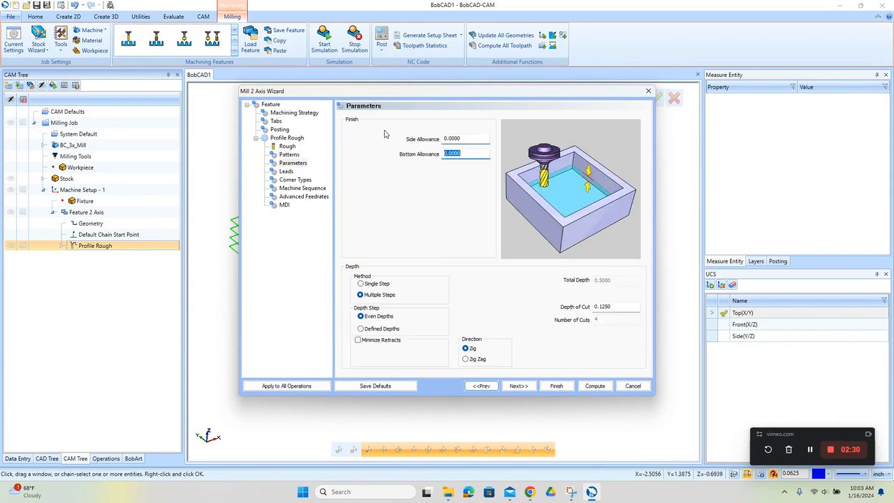
click(360, 283)
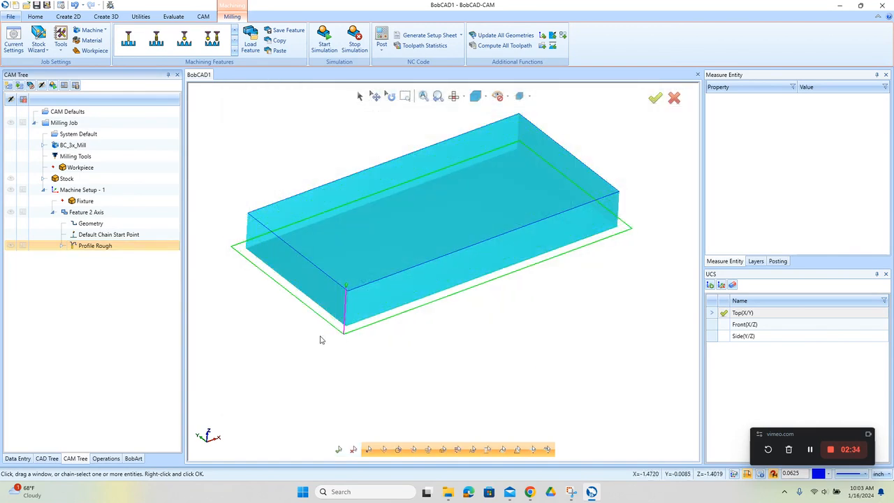
mouse_move(496, 327)
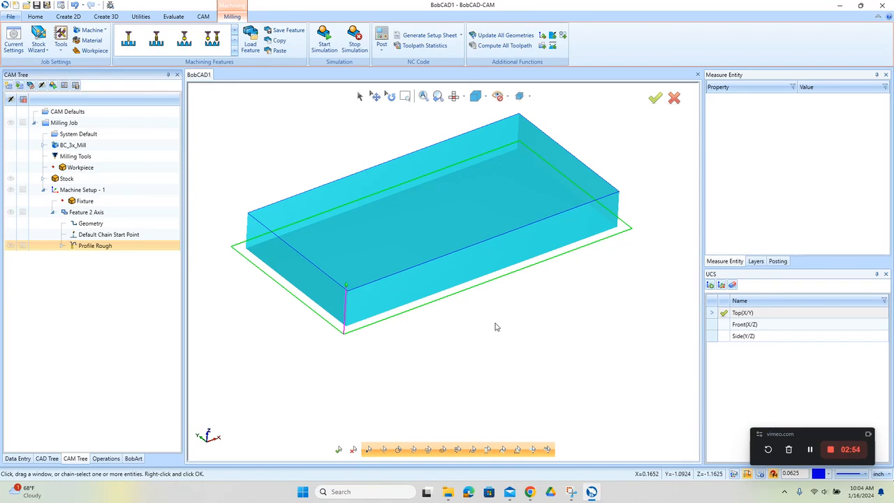
mouse_move(245, 339)
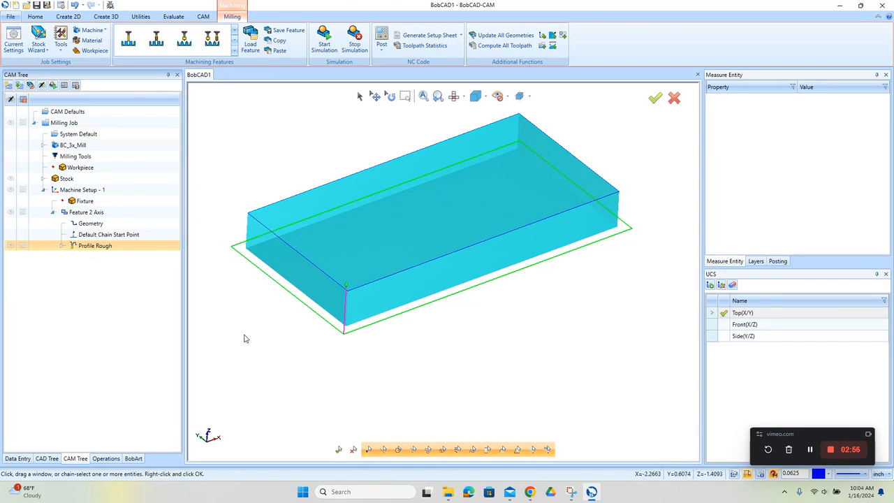